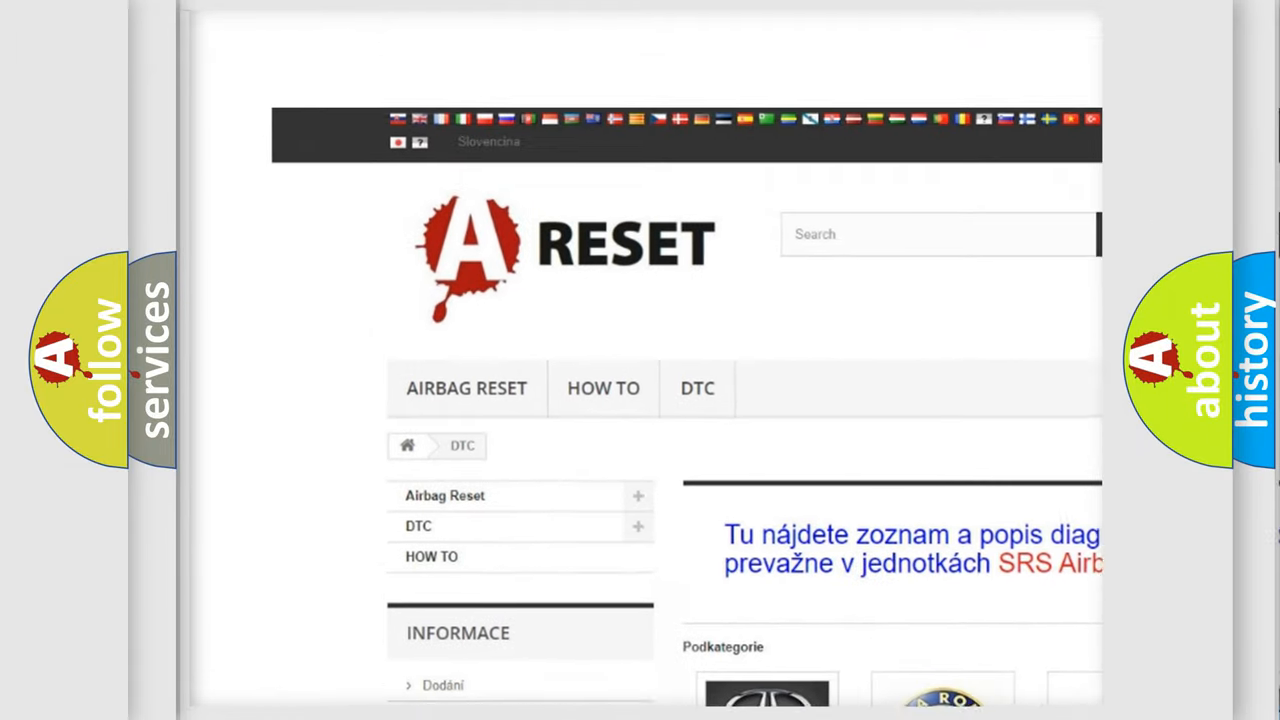
# - Select the ALFA ROMEO DTC tile and scroll through its diagnostic code subcategories
pyautogui.scroll(-3)
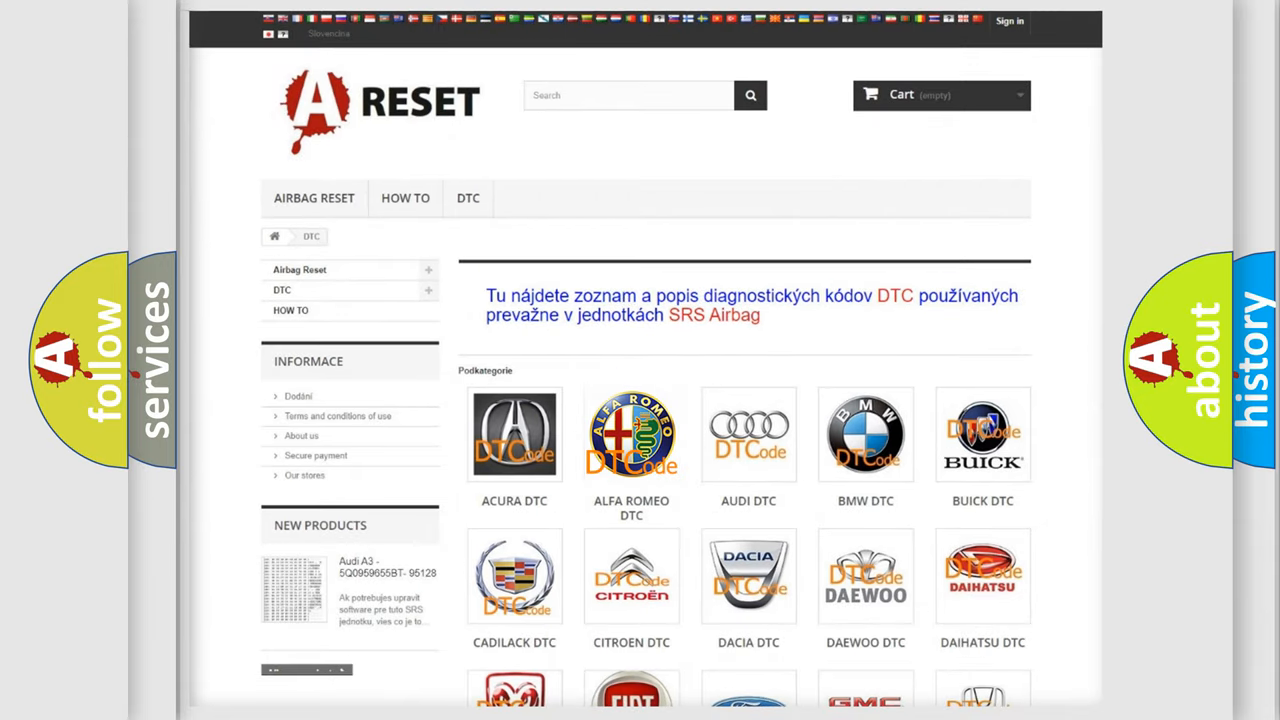
pyautogui.click(631, 434)
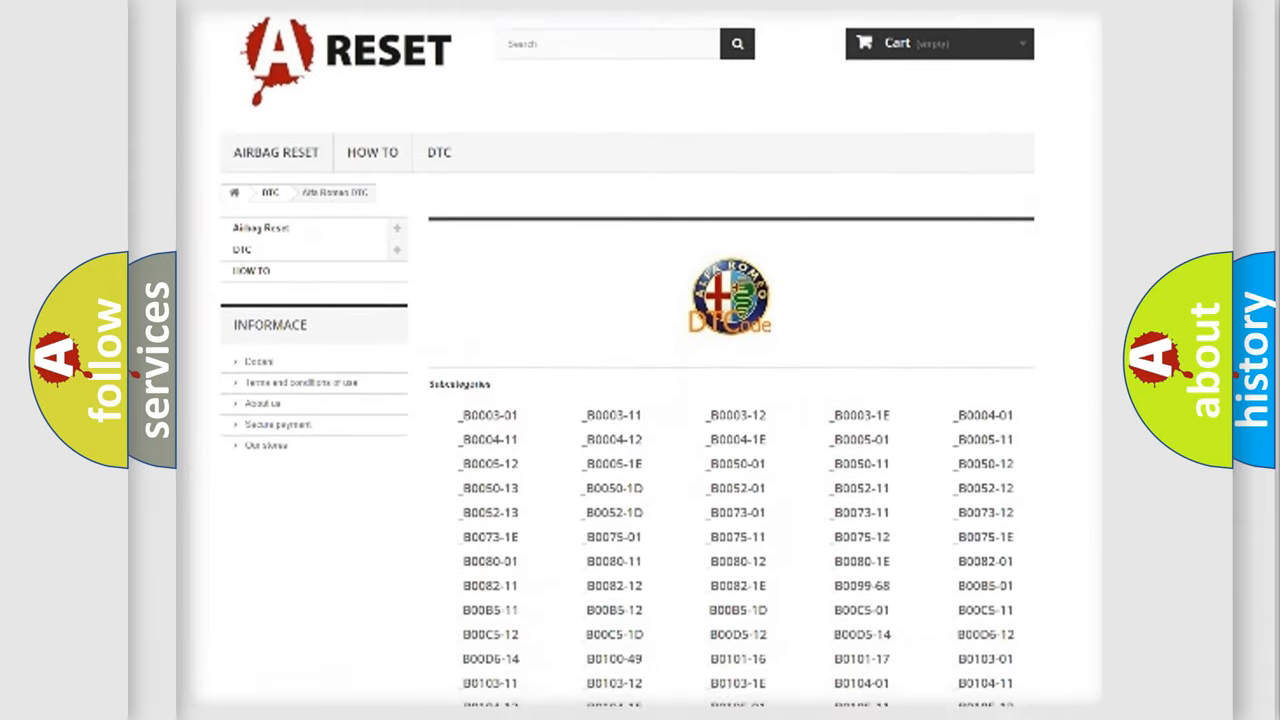
pyautogui.scroll(-3)
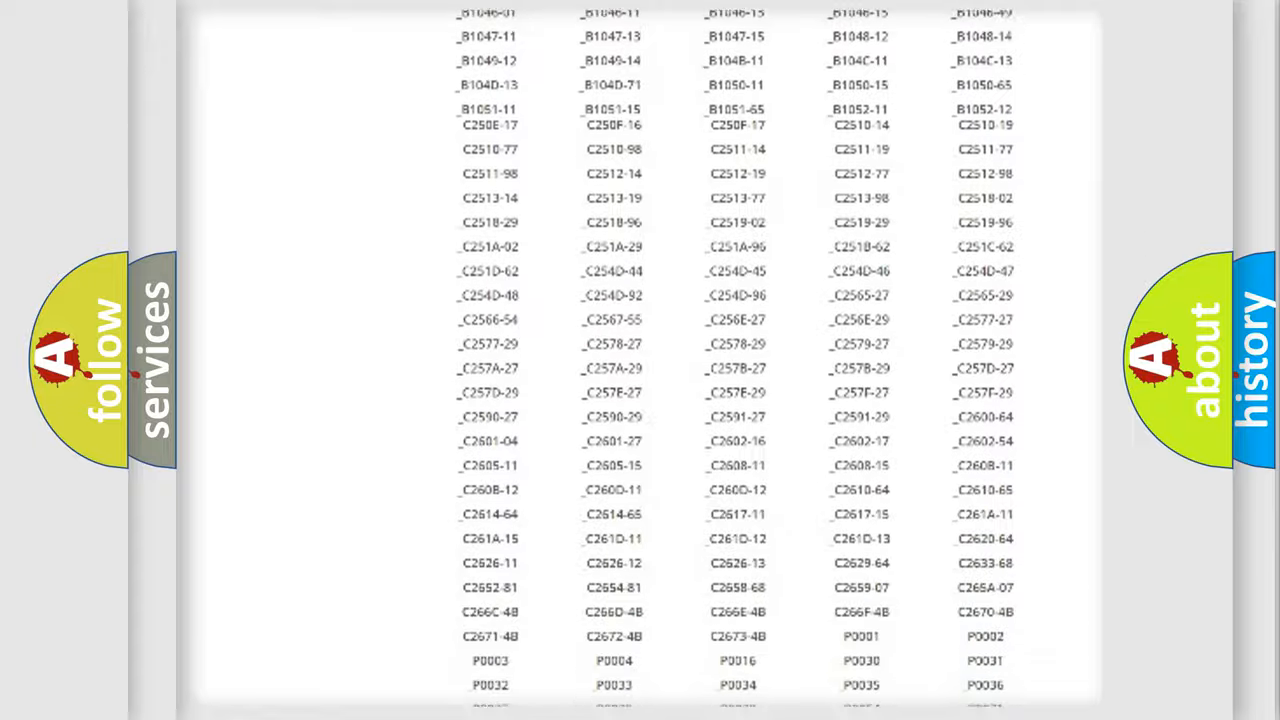
pyautogui.scroll(3)
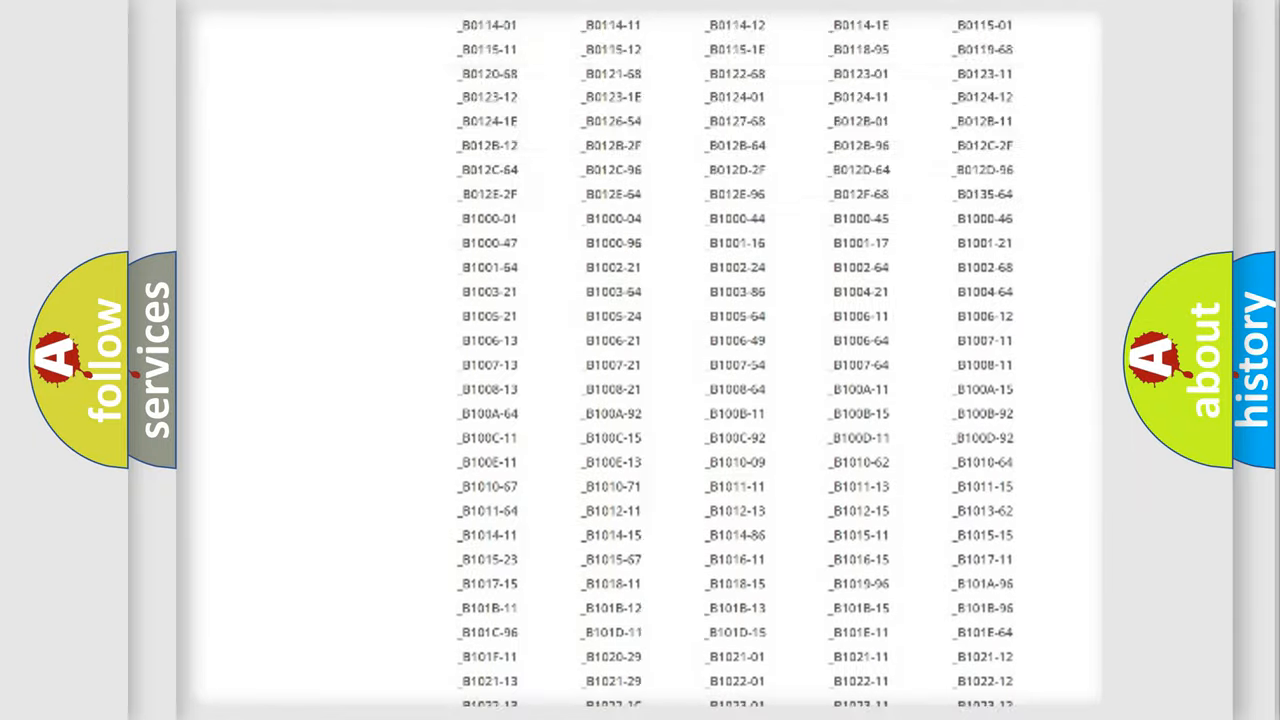